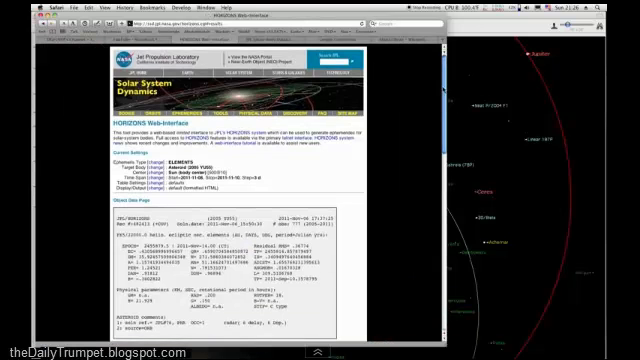
# Adjust the view around the centred Moon and bring up the nearby object's context options
pyautogui.scroll(-3)
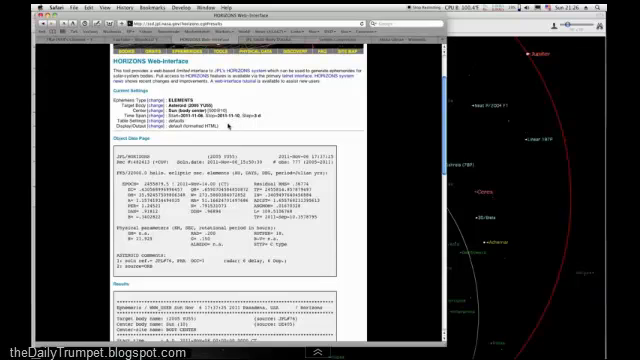
pyautogui.moveTo(412, 100)
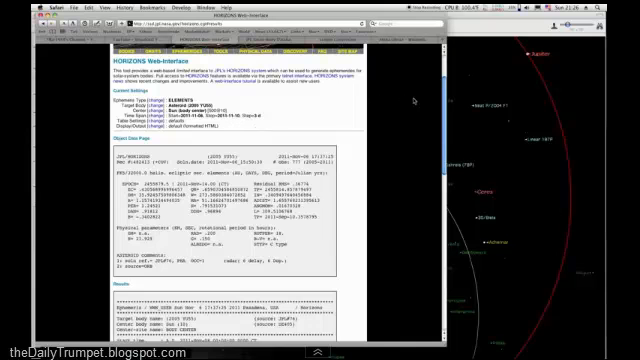
pyautogui.scroll(-3)
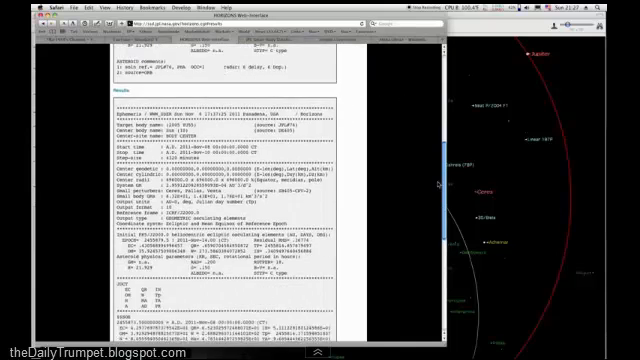
pyautogui.scroll(-3)
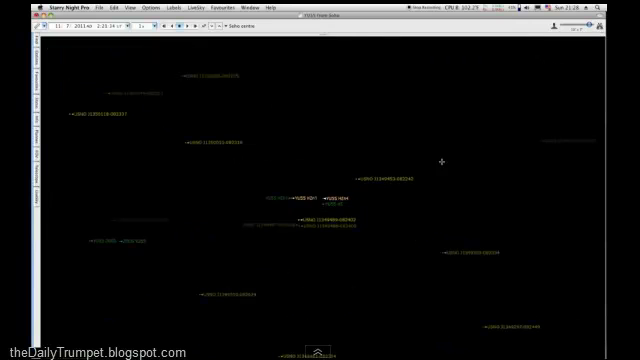
pyautogui.moveTo(96, 240)
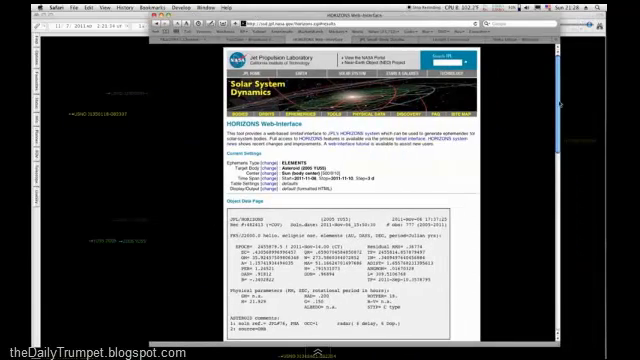
pyautogui.scroll(-3)
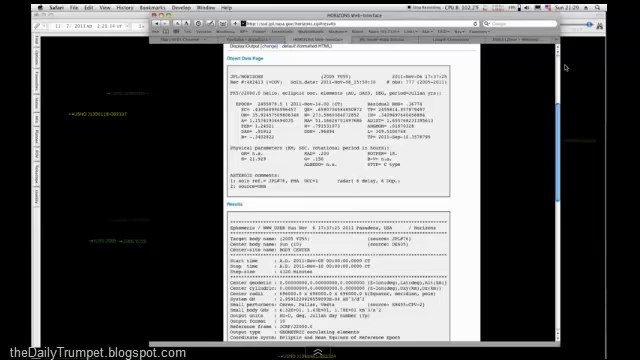
pyautogui.scroll(3)
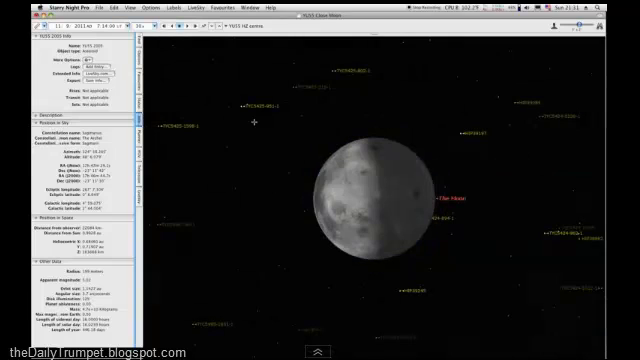
pyautogui.rightClick(356, 190)
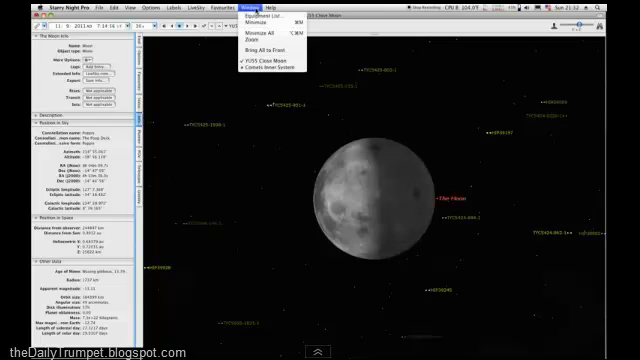
pyautogui.moveTo(268, 68)
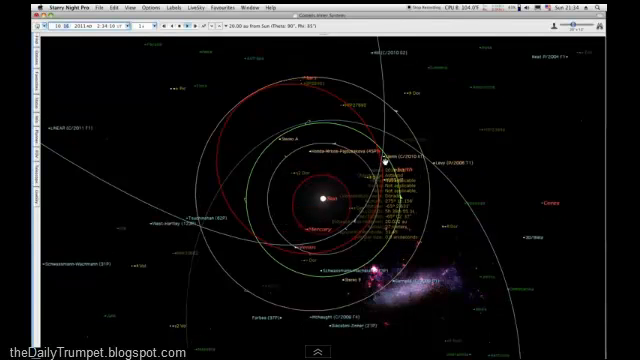
# Zoom in on an object until the crossing orbit lines fill the view
pyautogui.rightClick(384, 160)
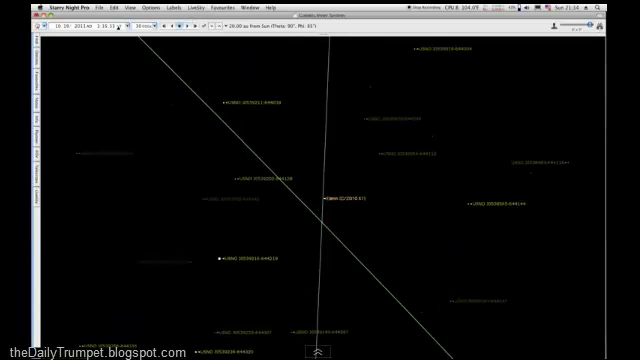
pyautogui.click(150, 30)
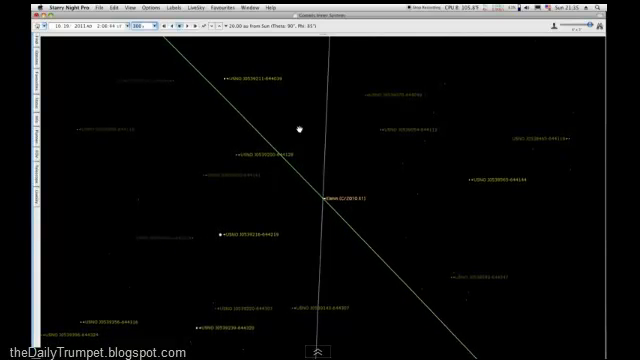
# Select the object at the orbit crossing and bring up its contextual menu
pyautogui.click(320, 196)
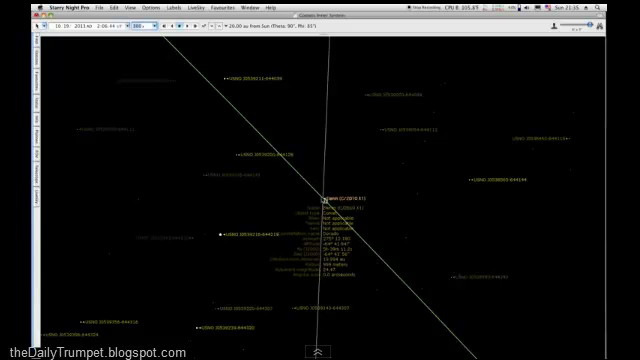
pyautogui.rightClick(324, 196)
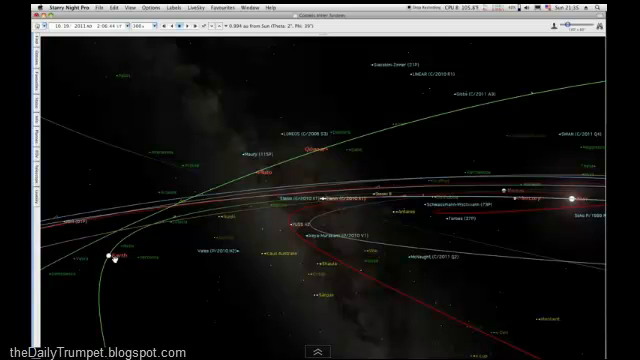
# Bring up sky options, then show the toolbar's list of bodies to view from
pyautogui.rightClick(108, 258)
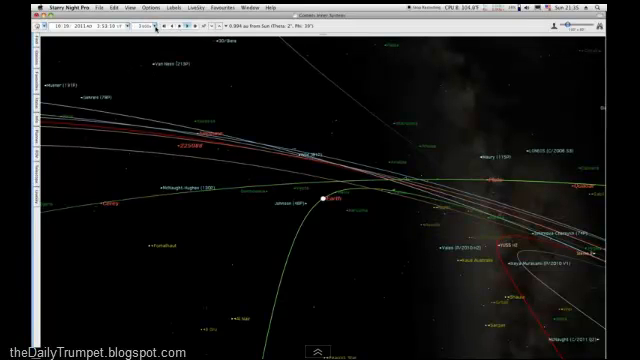
pyautogui.click(140, 28)
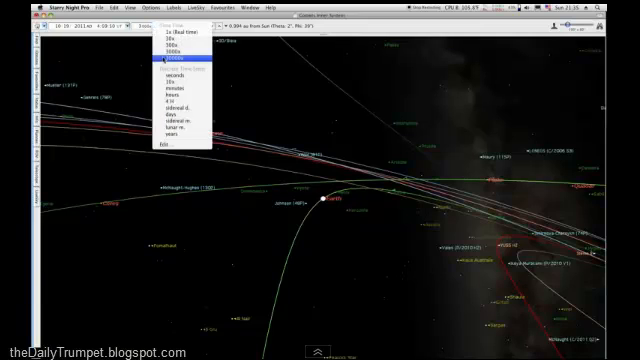